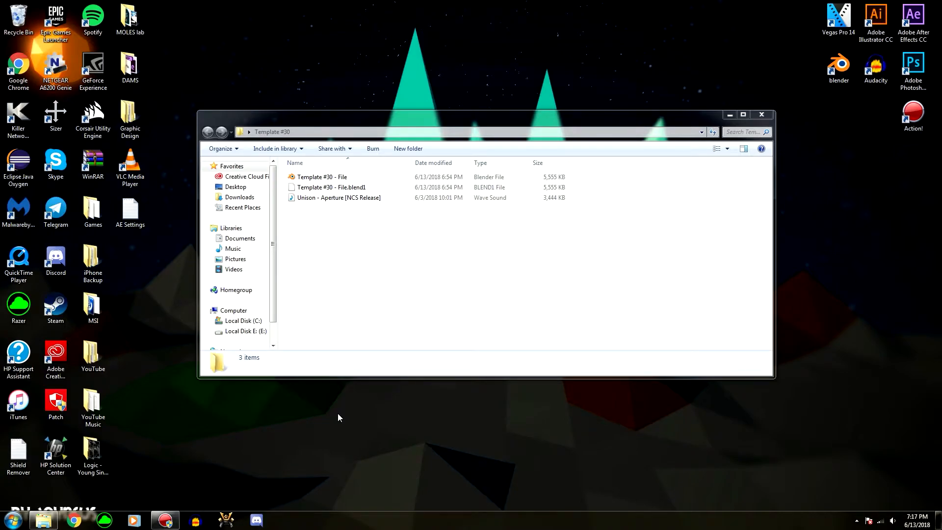
mouse_move(402, 278)
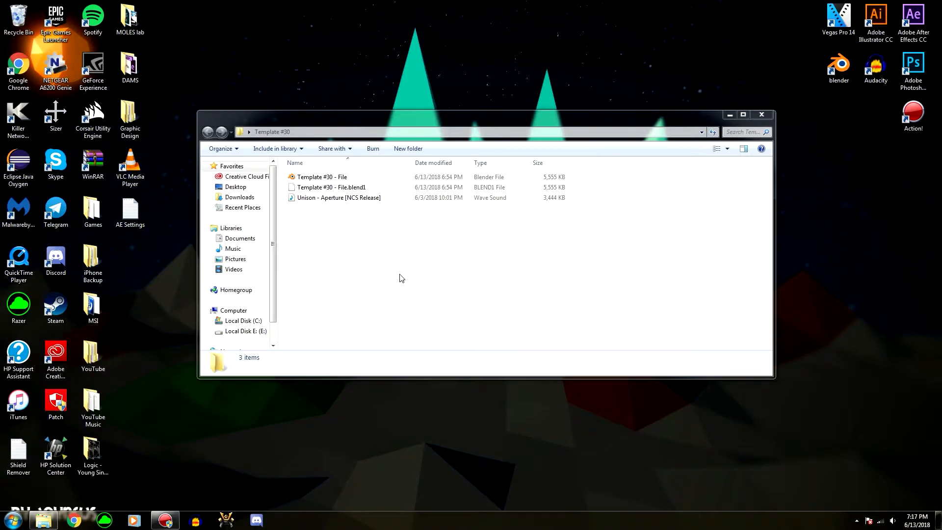
Load the Template #30 intro blend file with the YOURNAME 3D text in view.
double_click(321, 177)
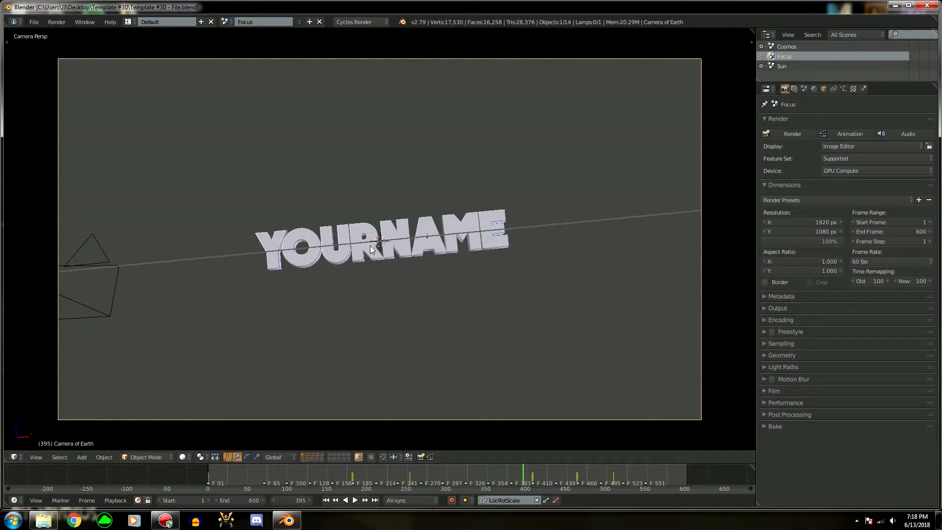
Select the YOURNAME 3D text and enter edit mode to retype it as JAYNEUS.
click(380, 249)
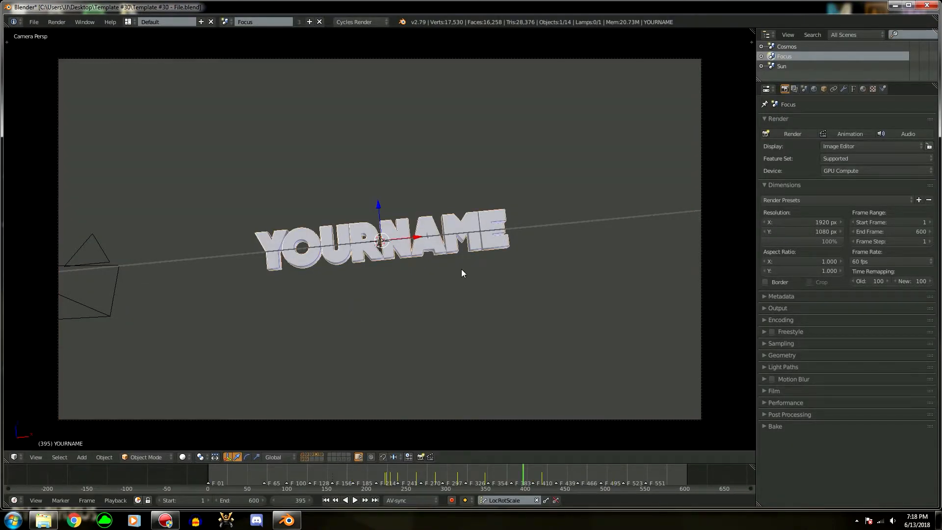
key(Tab)
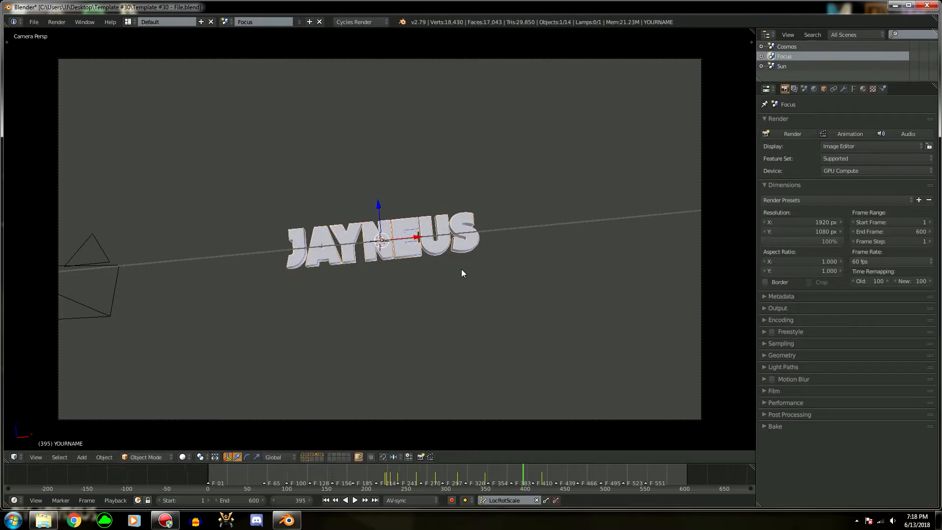
mouse_move(598, 442)
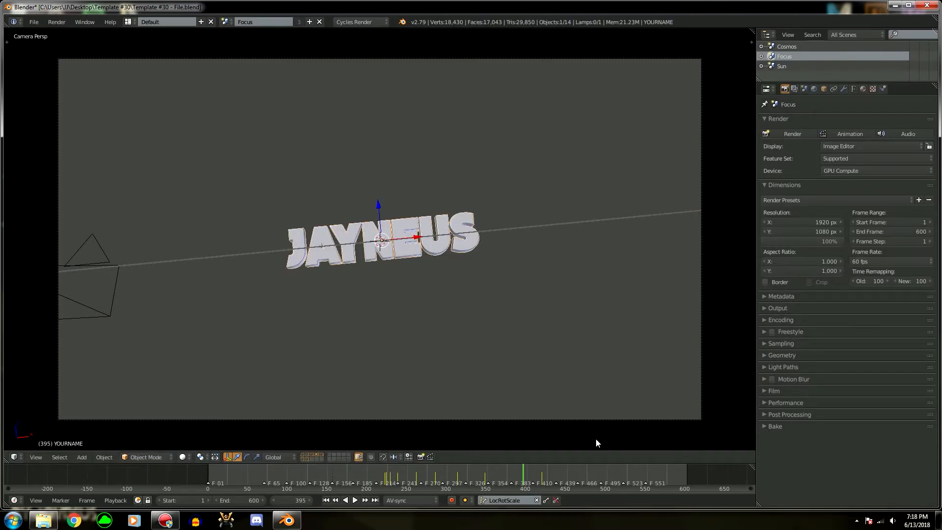
click(777, 308)
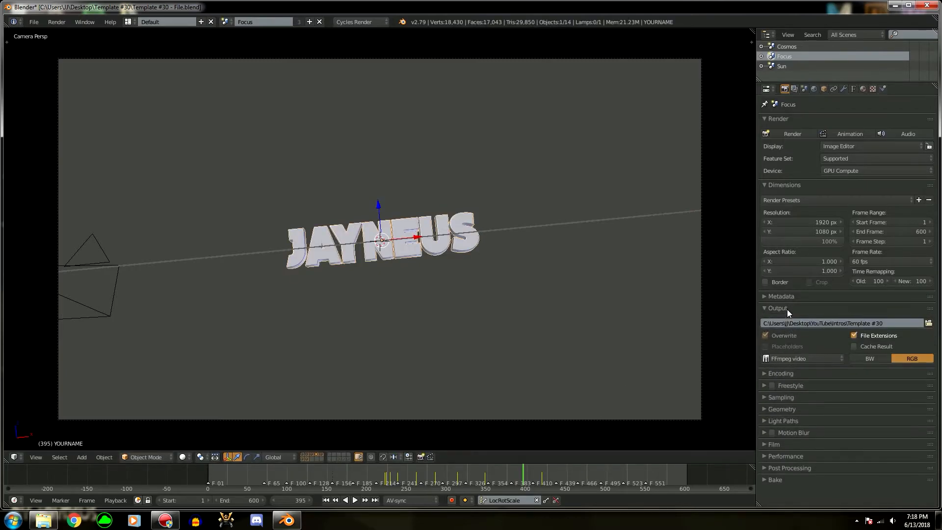
mouse_move(770, 308)
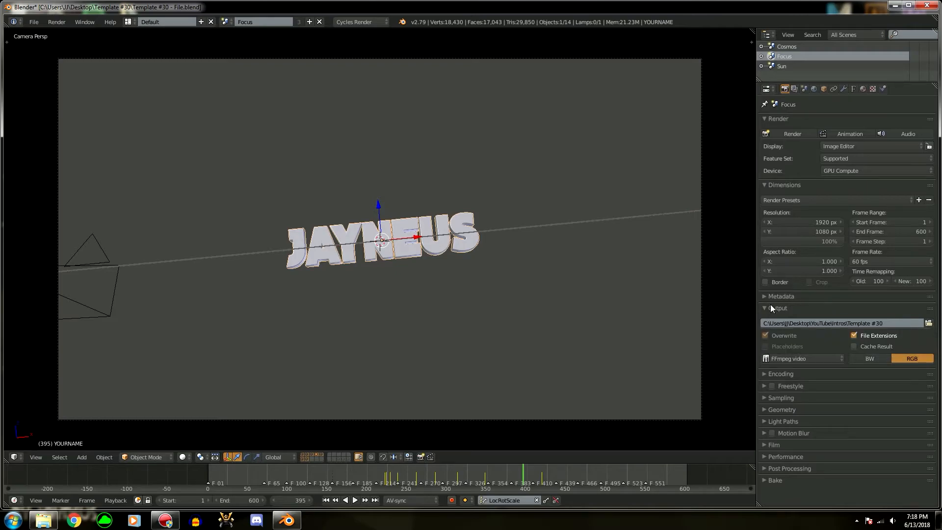
click(763, 308)
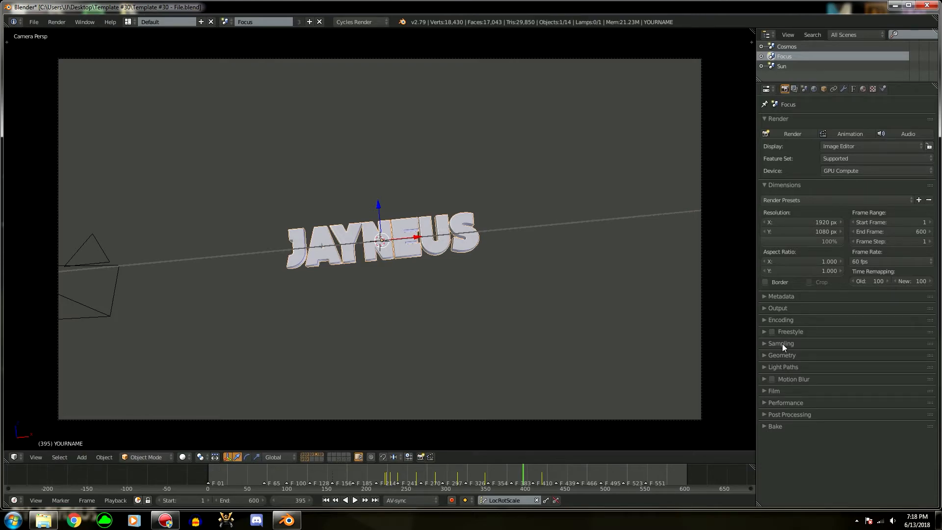
Set the Cycles render samples to 200 in the Sampling panel.
click(781, 343)
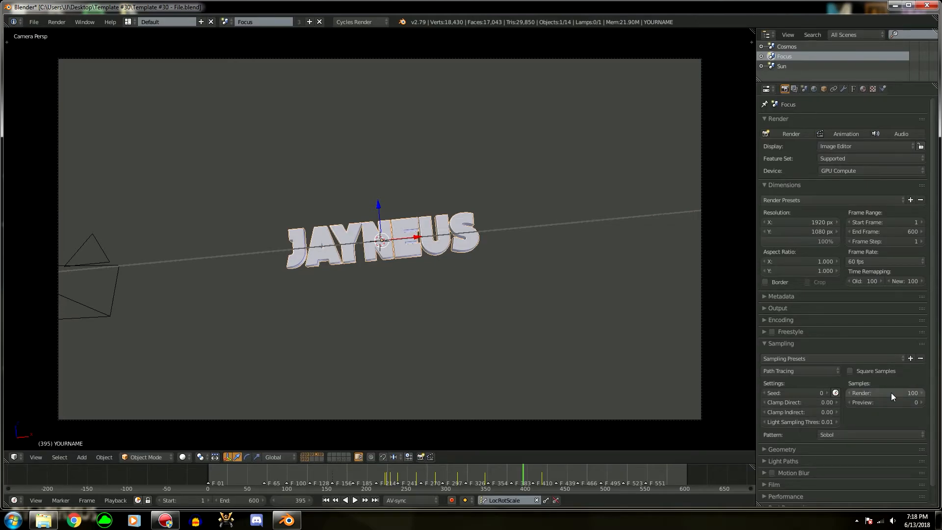
click(885, 393)
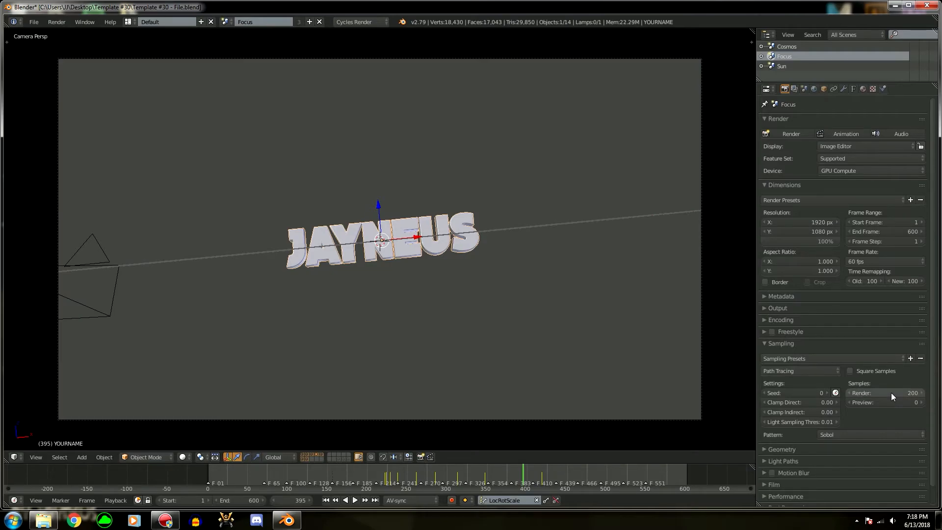
click(763, 343)
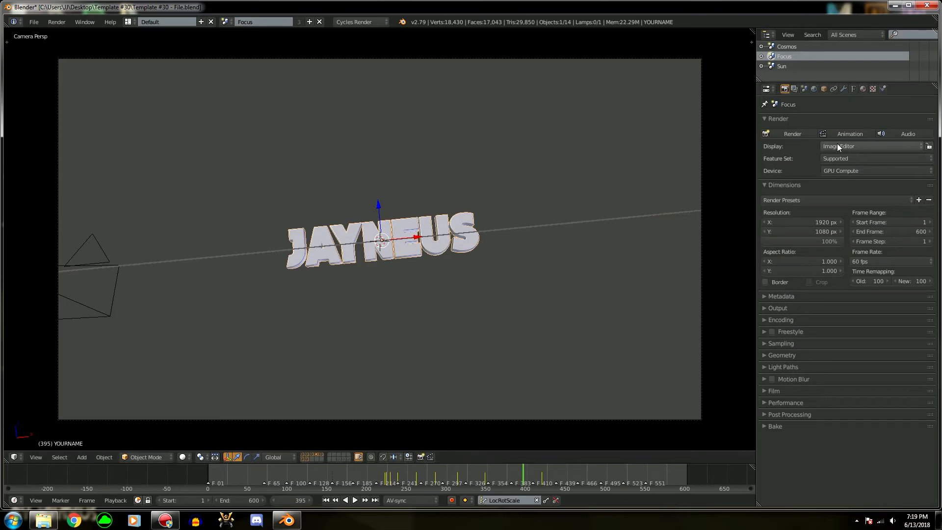
mouse_move(853, 134)
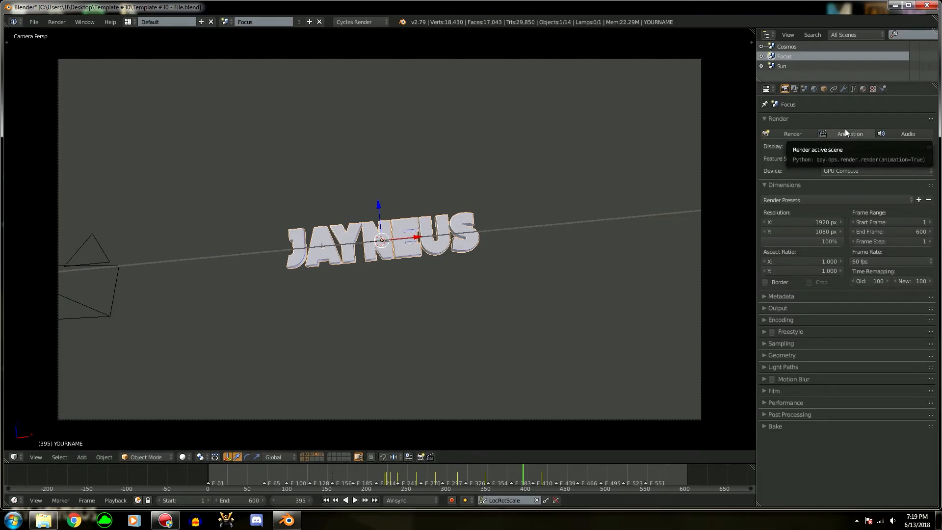
click(777, 308)
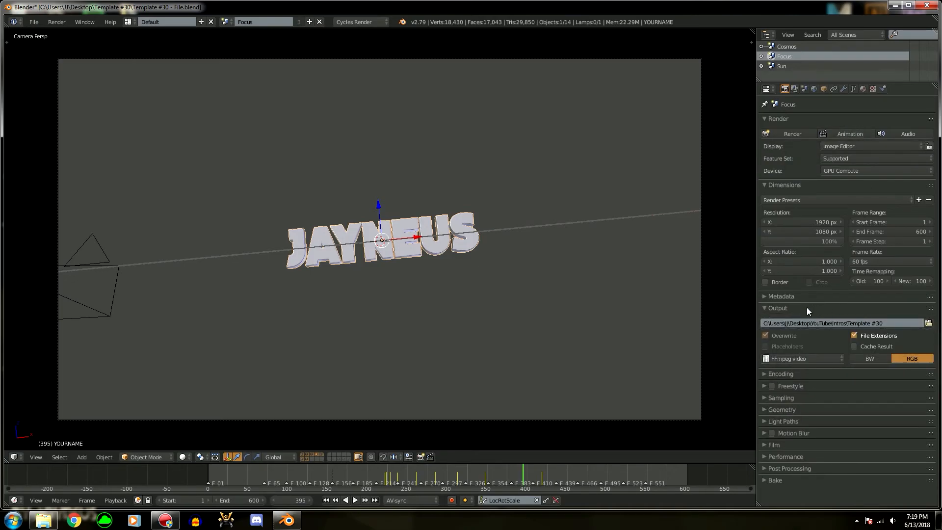
click(763, 308)
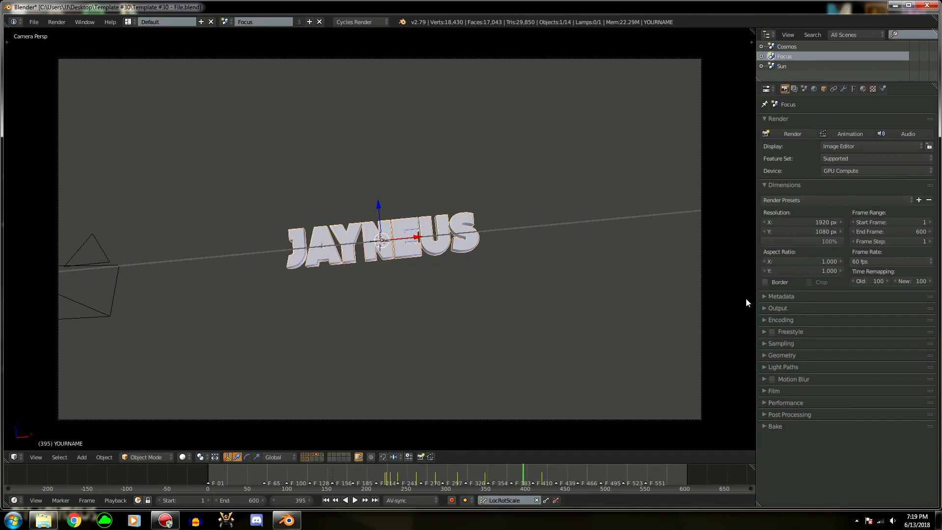